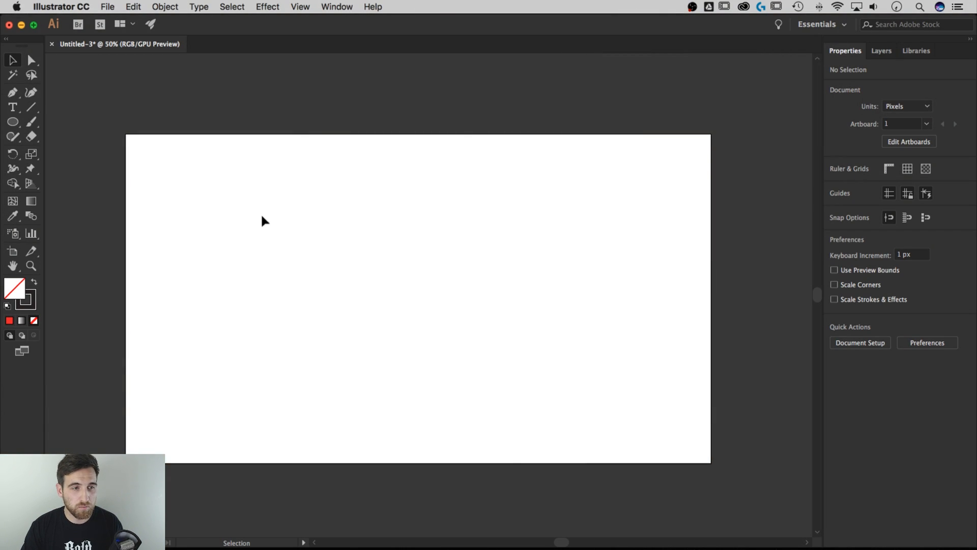
pyautogui.moveTo(31, 136)
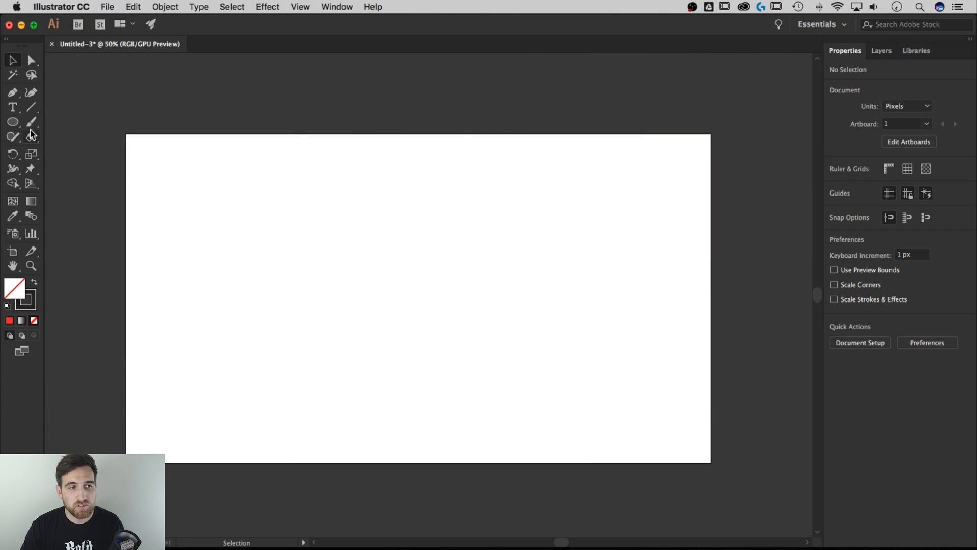
# Step: Activate the Ellipse tool and open the Color Picker for the fill
pyautogui.click(12, 122)
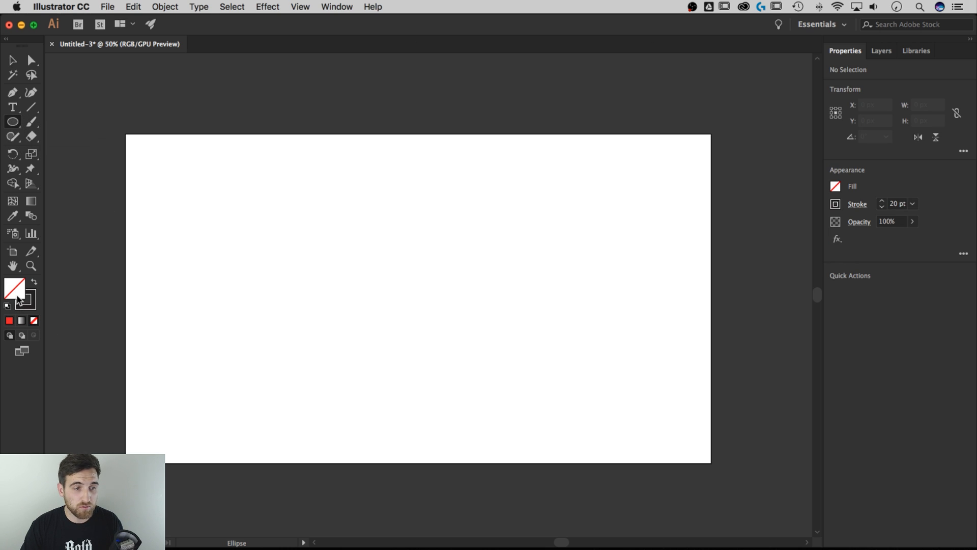
pyautogui.moveTo(11, 266)
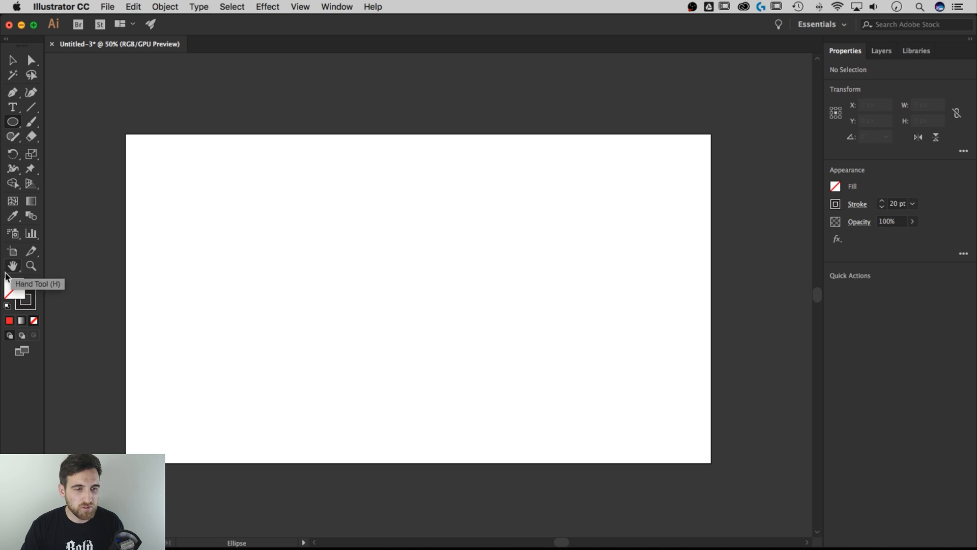
pyautogui.doubleClick(9, 298)
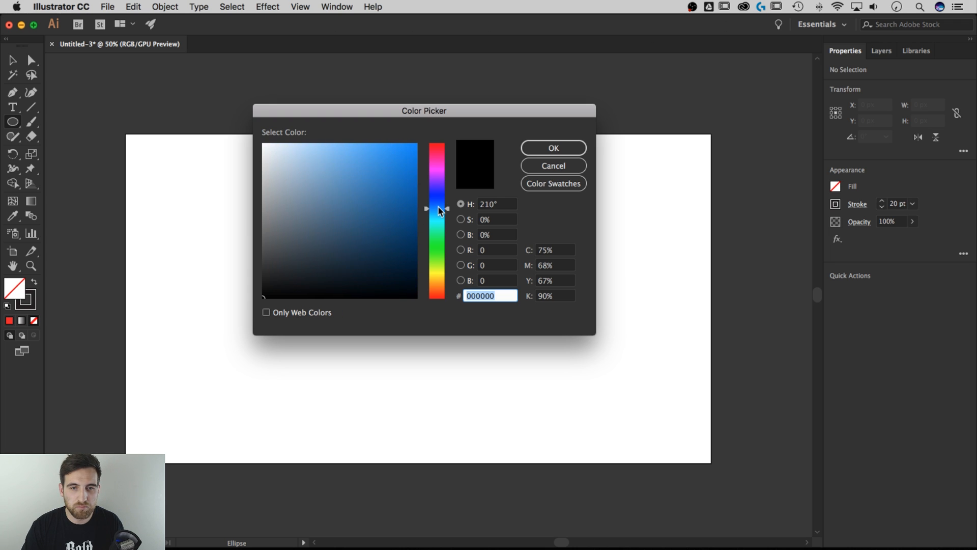
# Step: Confirm the blue fill colour in the Color Picker
pyautogui.click(552, 148)
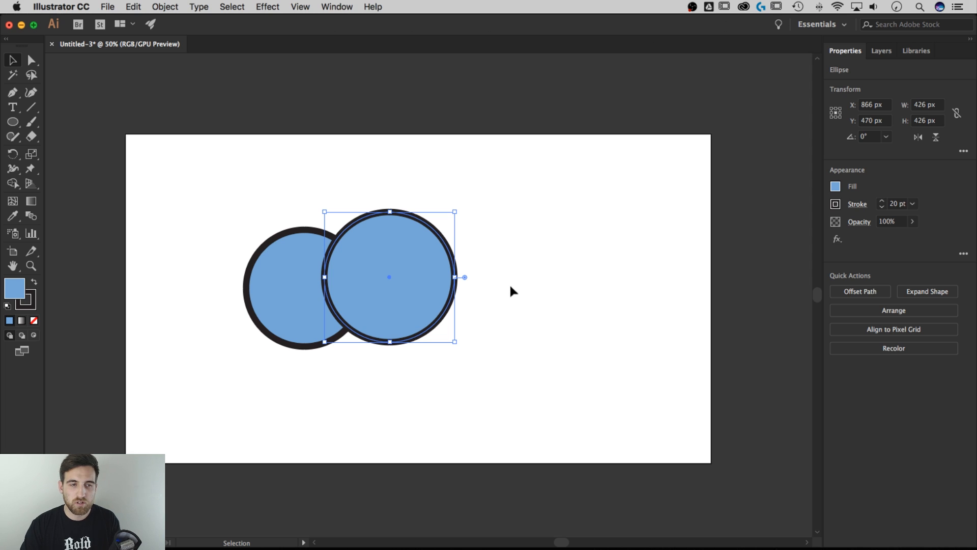
pyautogui.moveTo(489, 382)
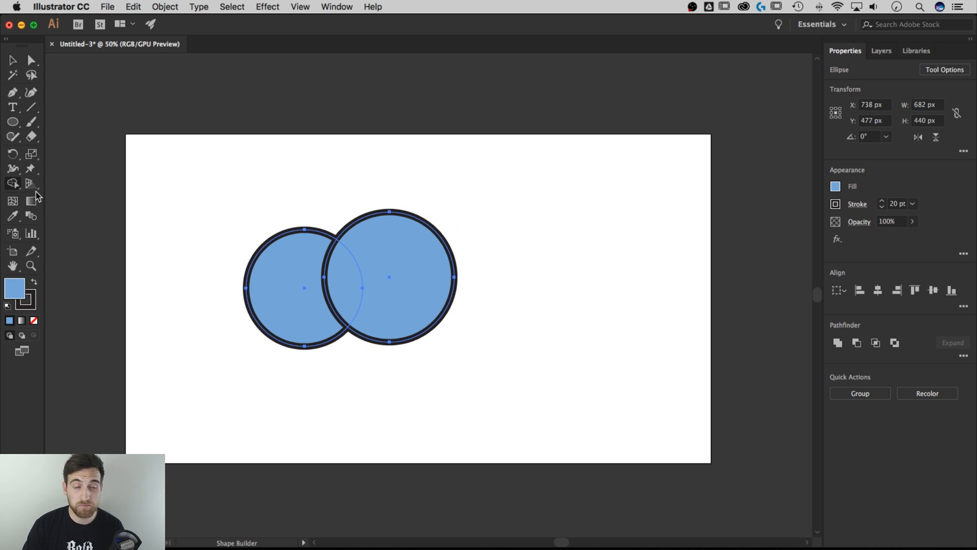
pyautogui.moveTo(341, 183)
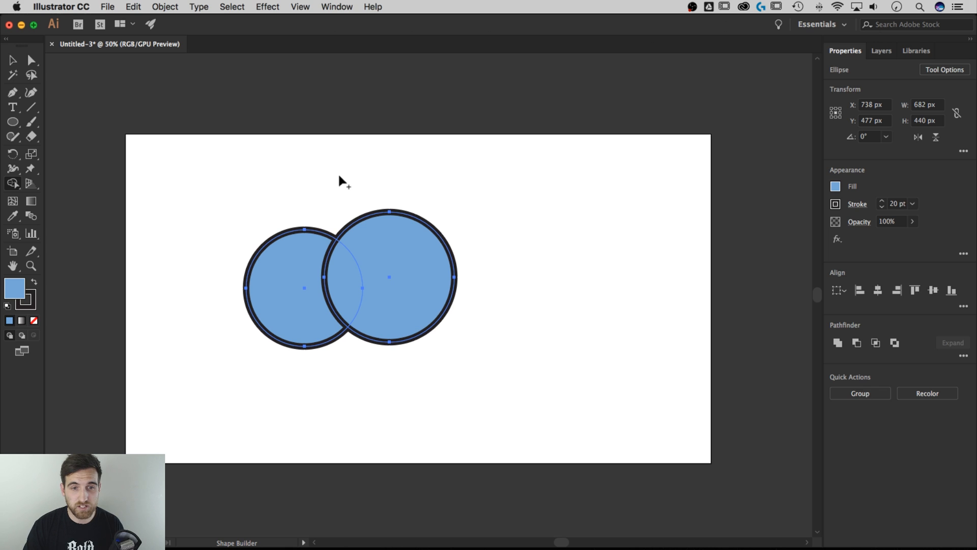
pyautogui.moveTo(330, 186)
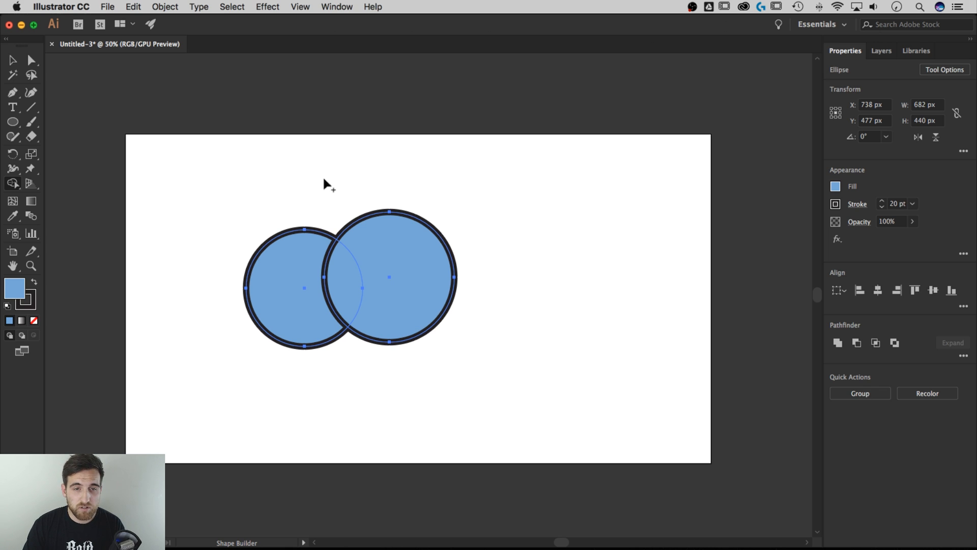
pyautogui.moveTo(339, 177)
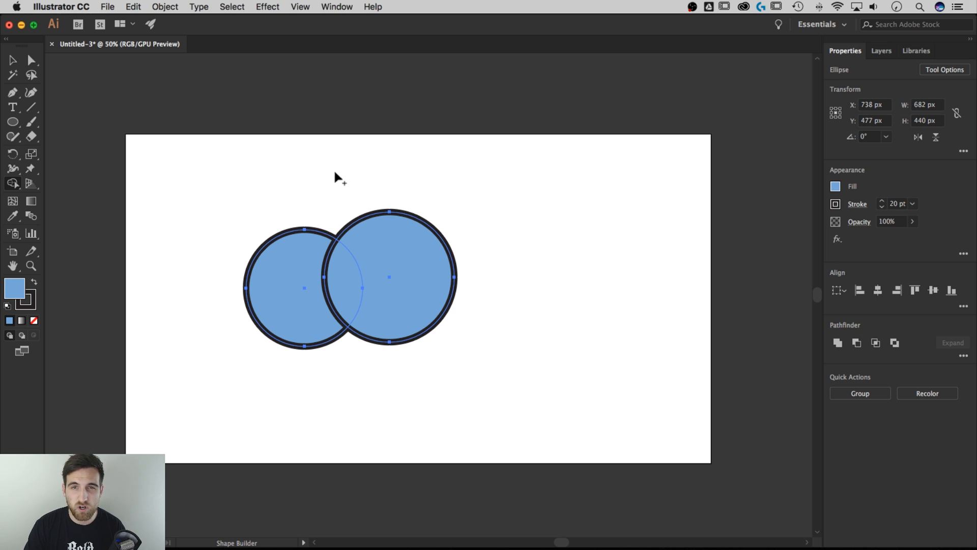
pyautogui.moveTo(341, 182)
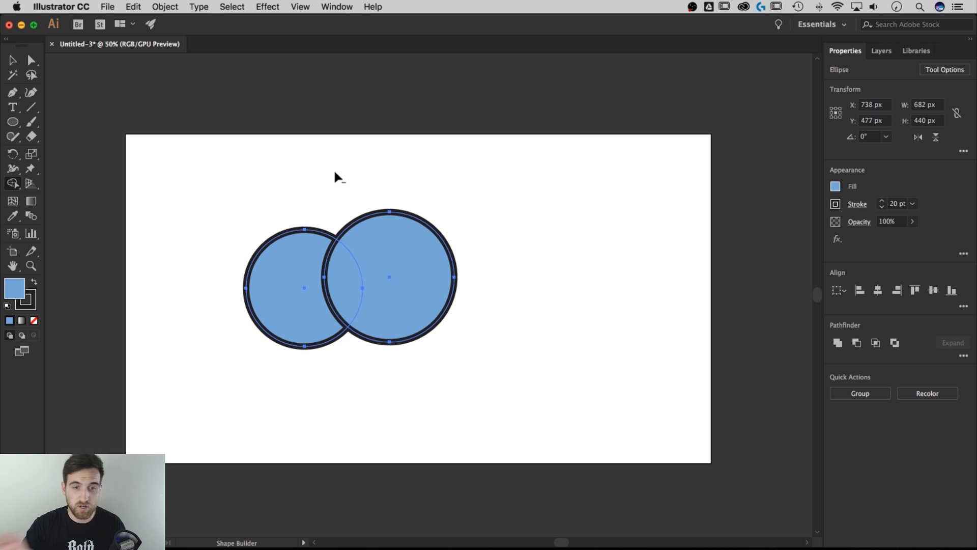
pyautogui.moveTo(305, 231)
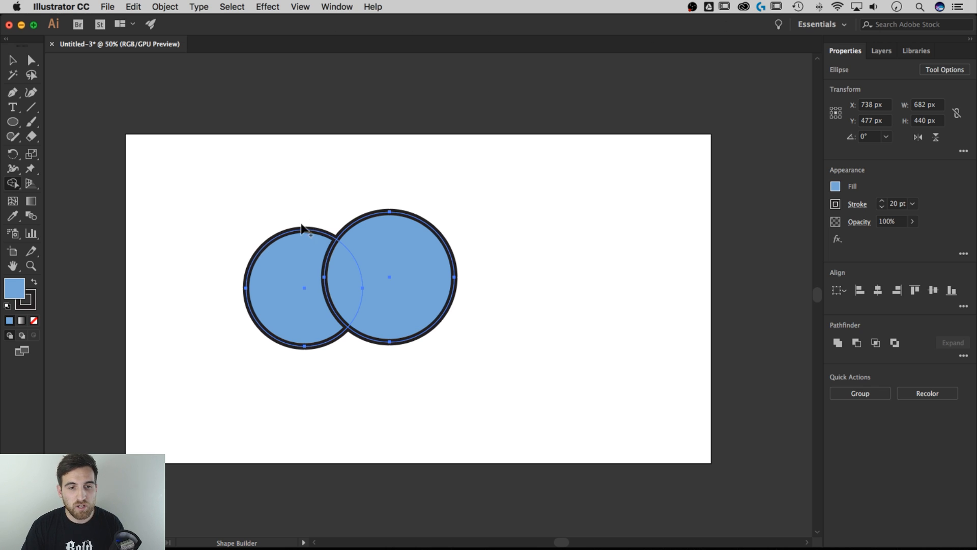
pyautogui.moveTo(400, 273)
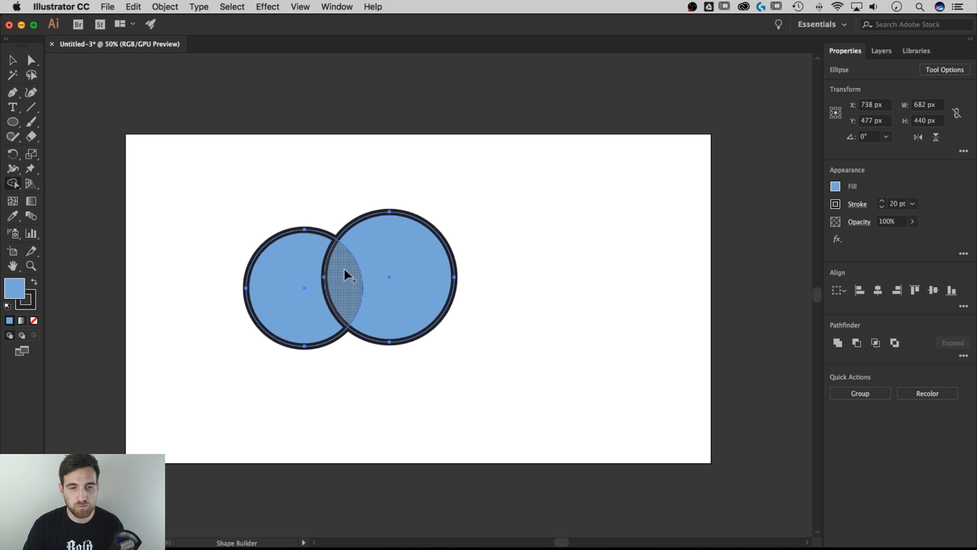
pyautogui.moveTo(357, 276)
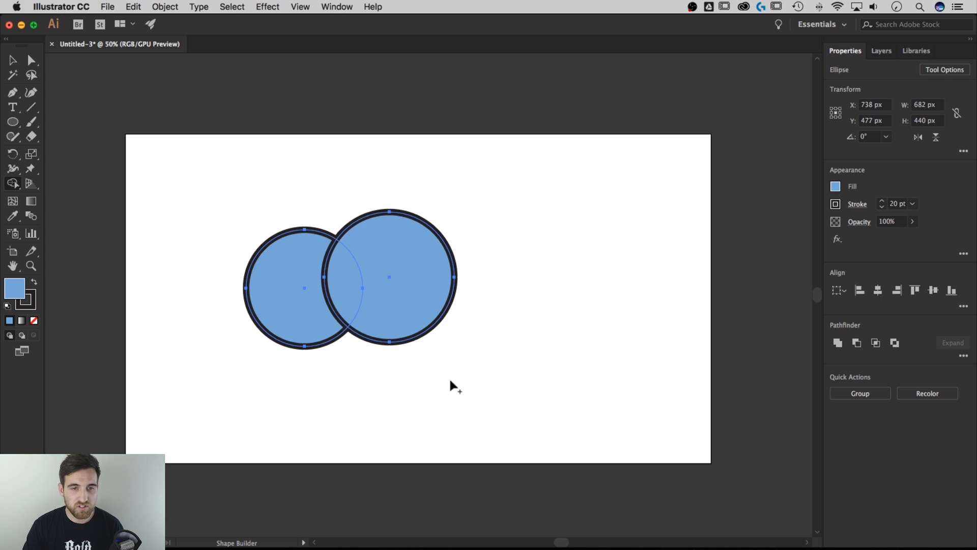
pyautogui.moveTo(342, 292)
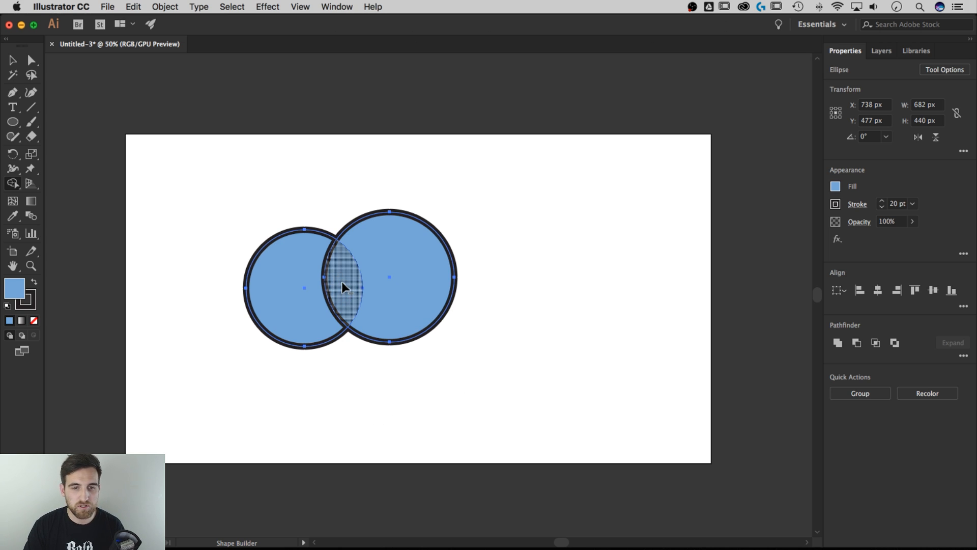
pyautogui.click(345, 287)
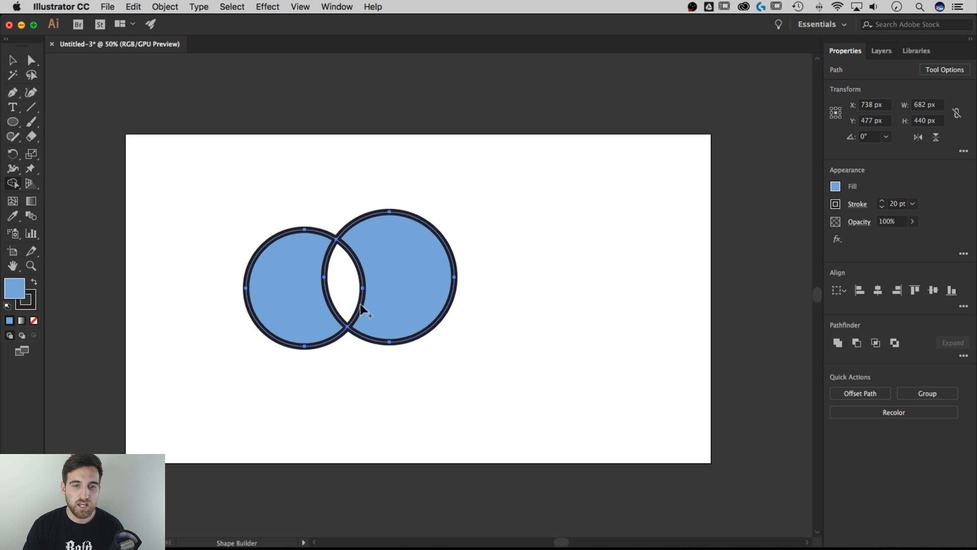
pyautogui.moveTo(647, 243)
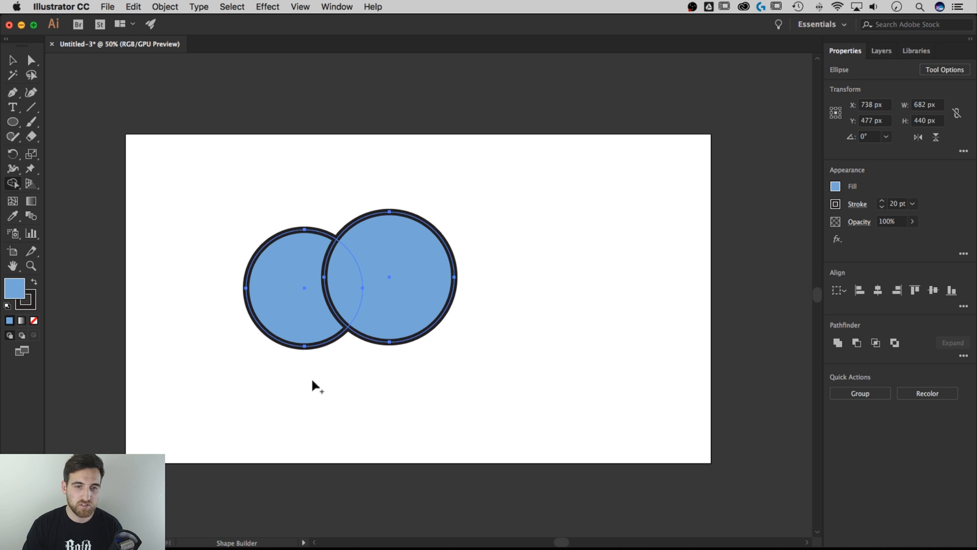
pyautogui.moveTo(363, 175)
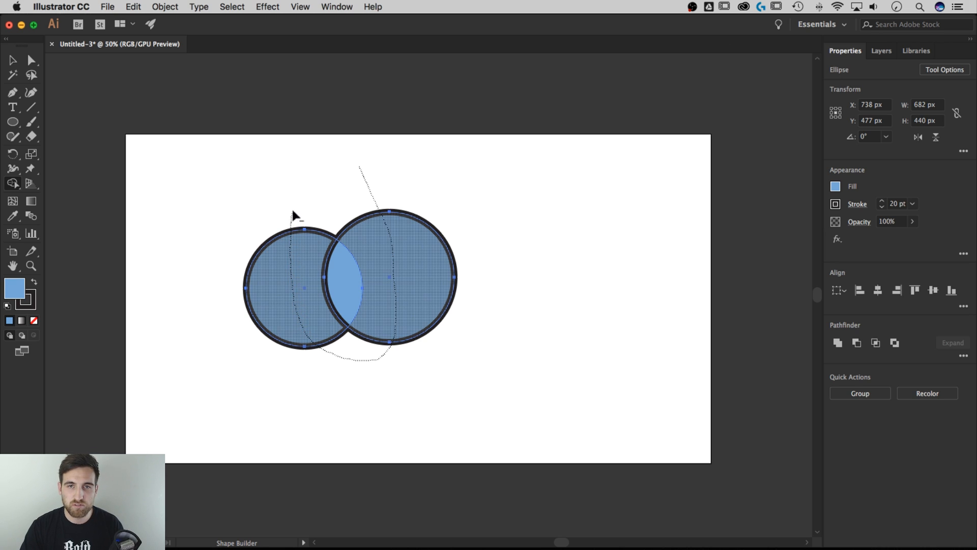
pyautogui.moveTo(336, 174)
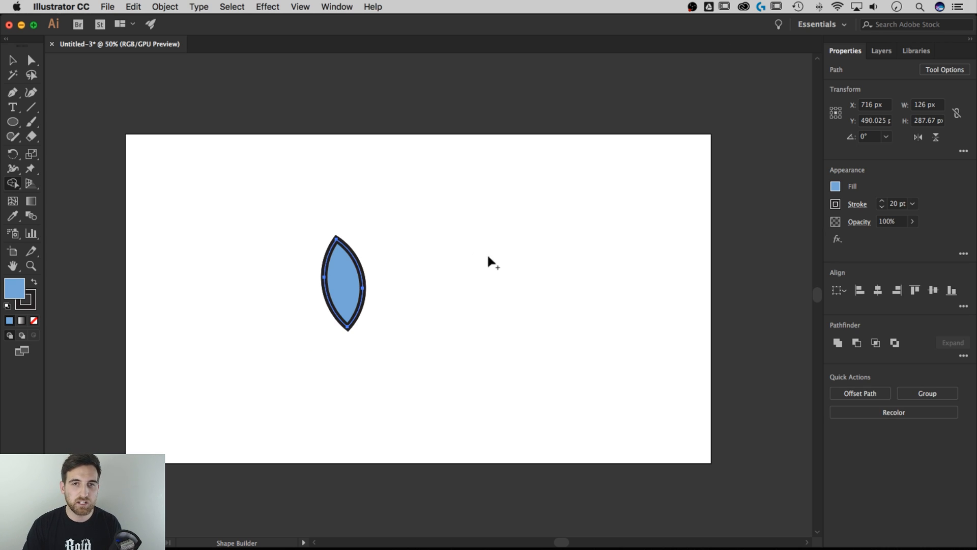
pyautogui.moveTo(480, 308)
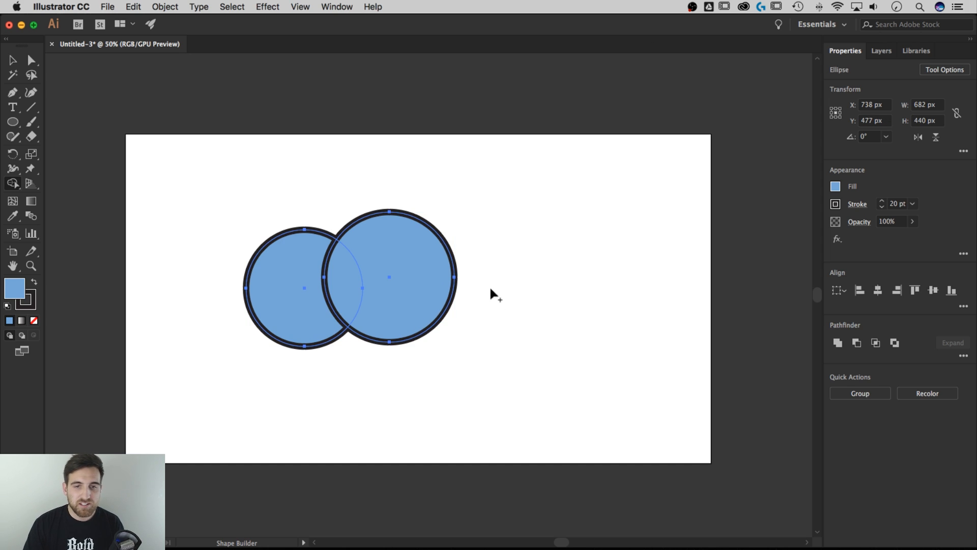
pyautogui.moveTo(505, 248)
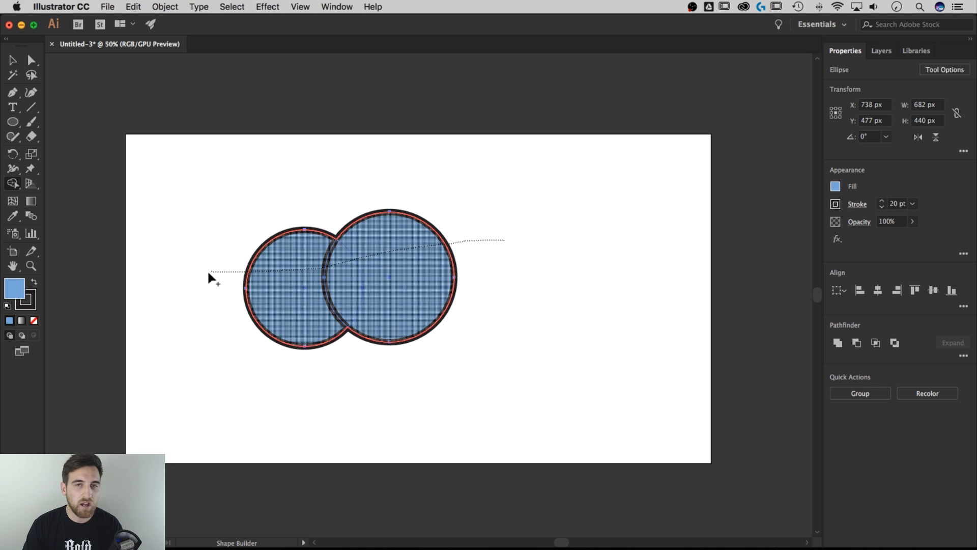
pyautogui.moveTo(196, 282)
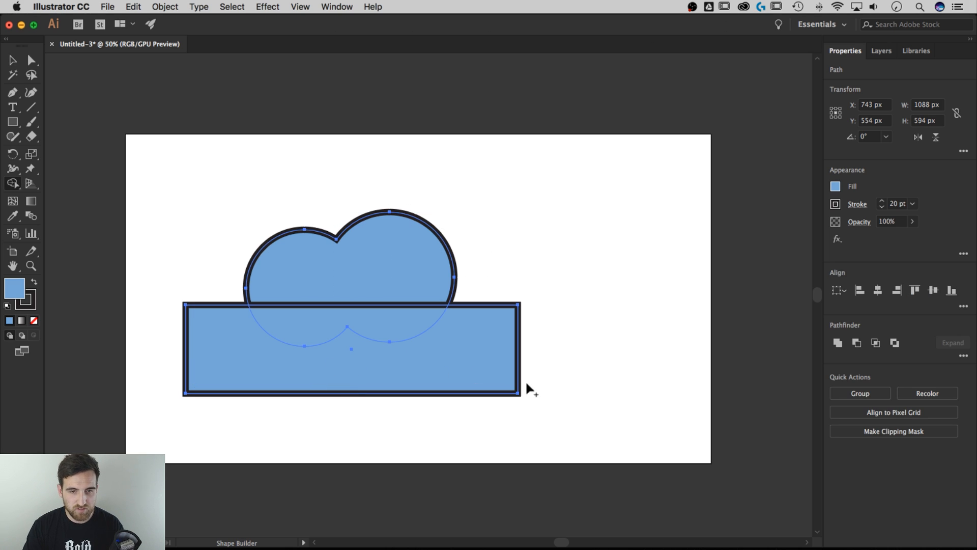
pyautogui.moveTo(551, 333)
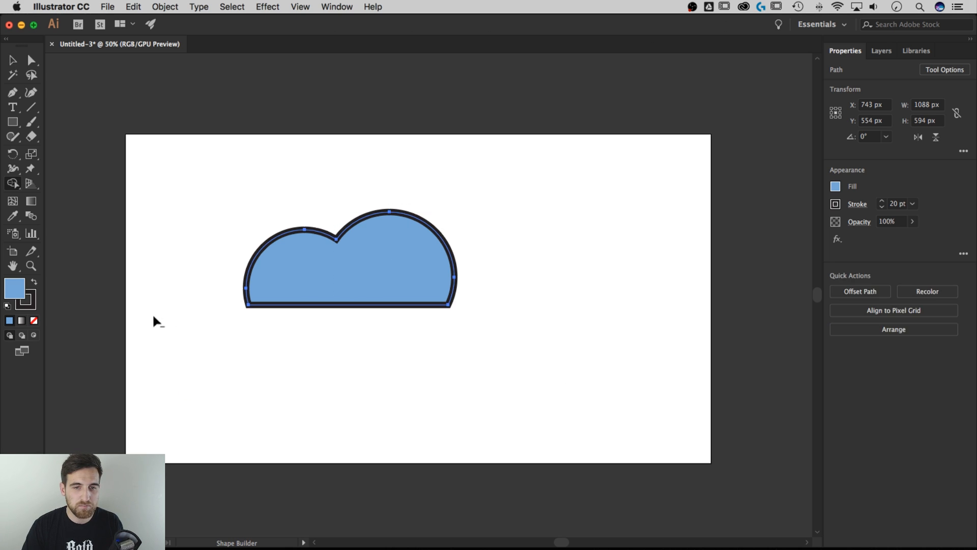
# Step: Select the merged shape on the artboard for deletion
pyautogui.click(507, 325)
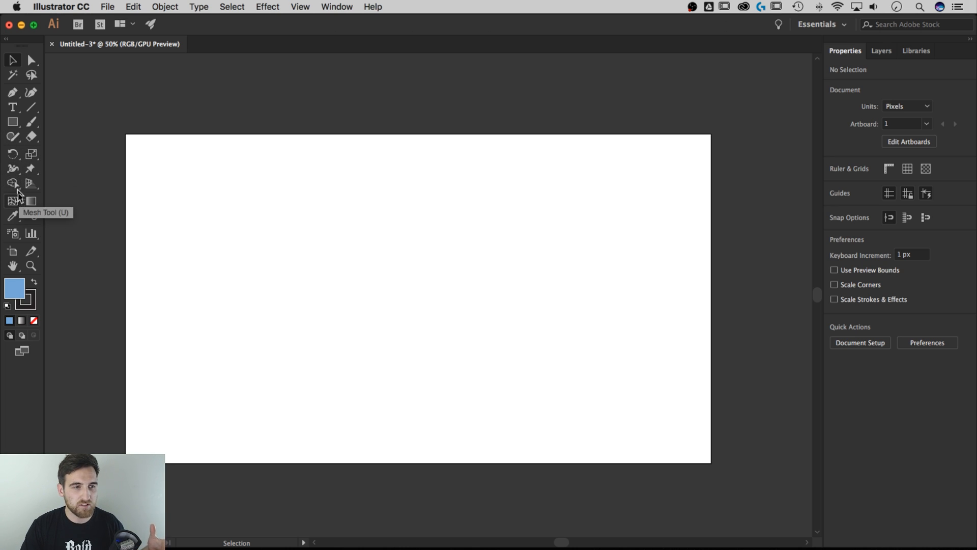
# Step: Choose the Ellipse tool from the shape flyout and select all three overlapping circles
pyautogui.click(12, 122)
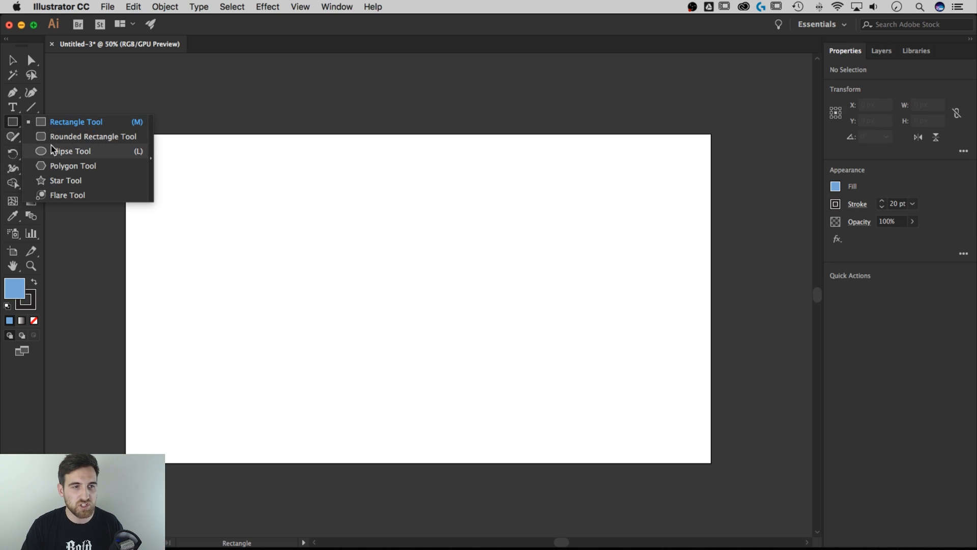
pyautogui.click(70, 151)
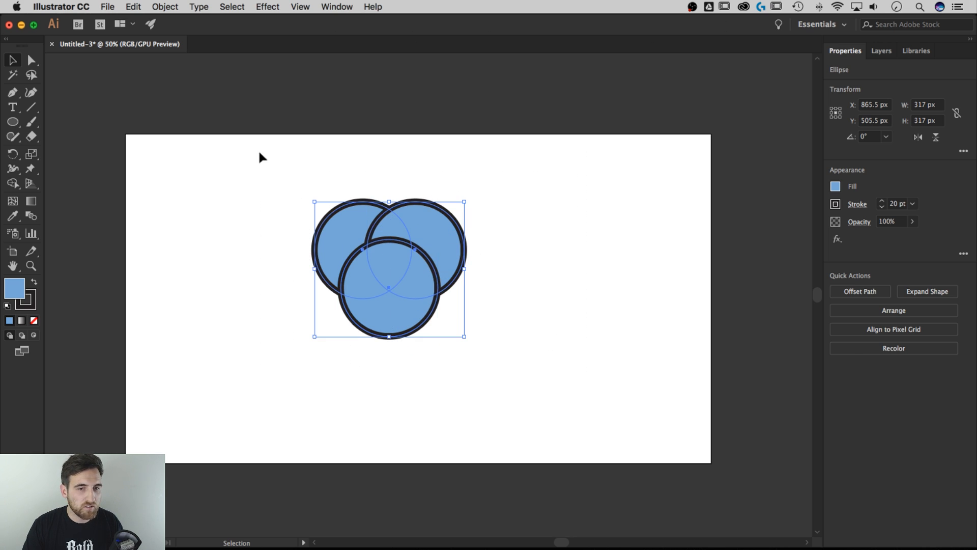
pyautogui.click(368, 248)
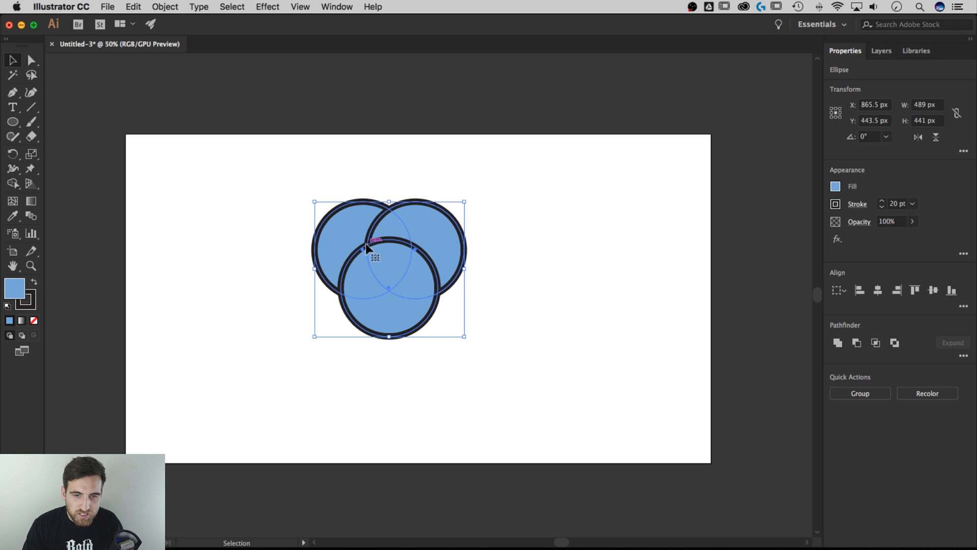
pyautogui.moveTo(50, 148)
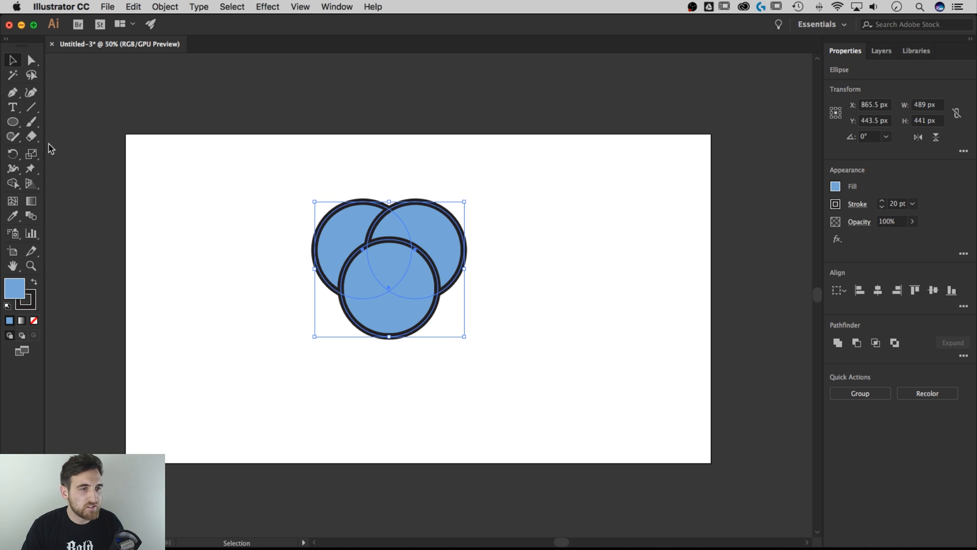
# Step: Switch to the Shape Builder tool with the three circles still selected
pyautogui.click(13, 183)
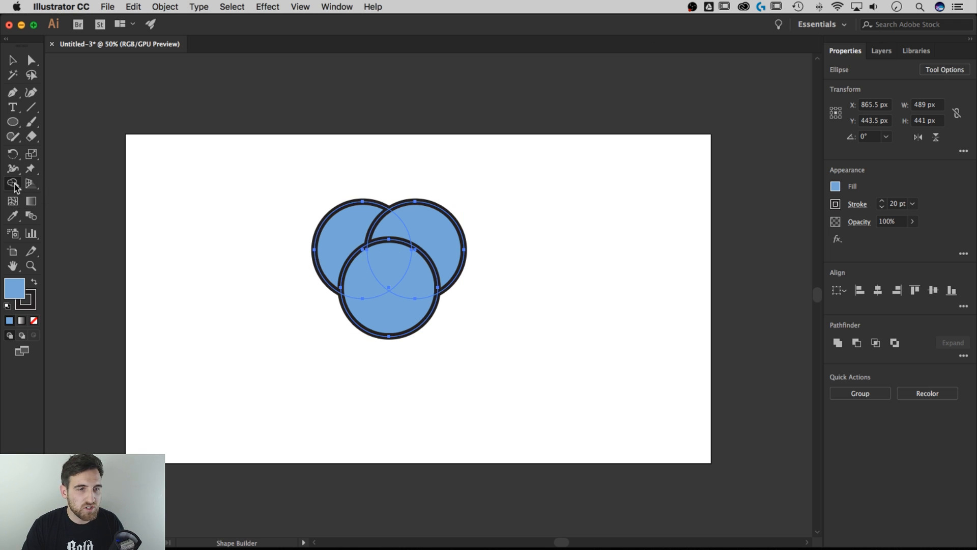
pyautogui.moveTo(268, 293)
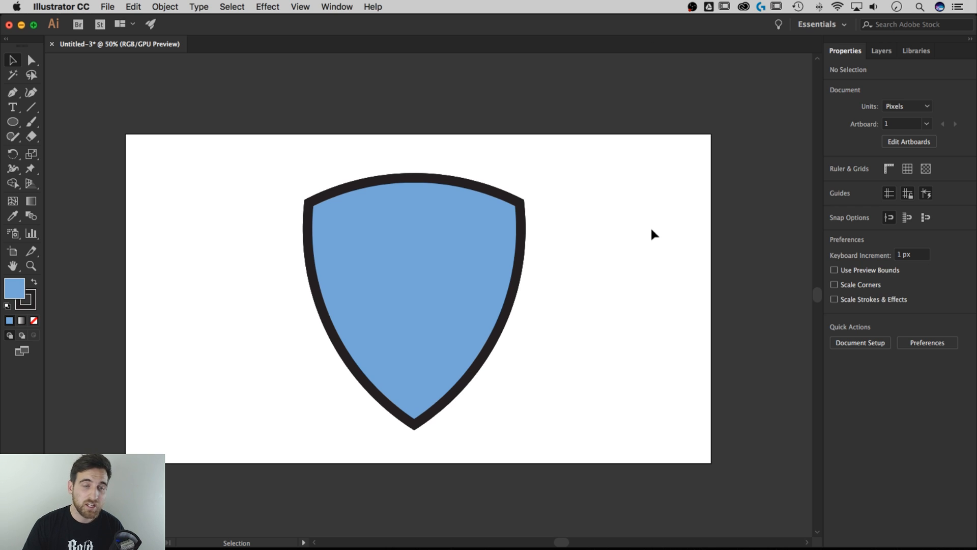
pyautogui.moveTo(651, 242)
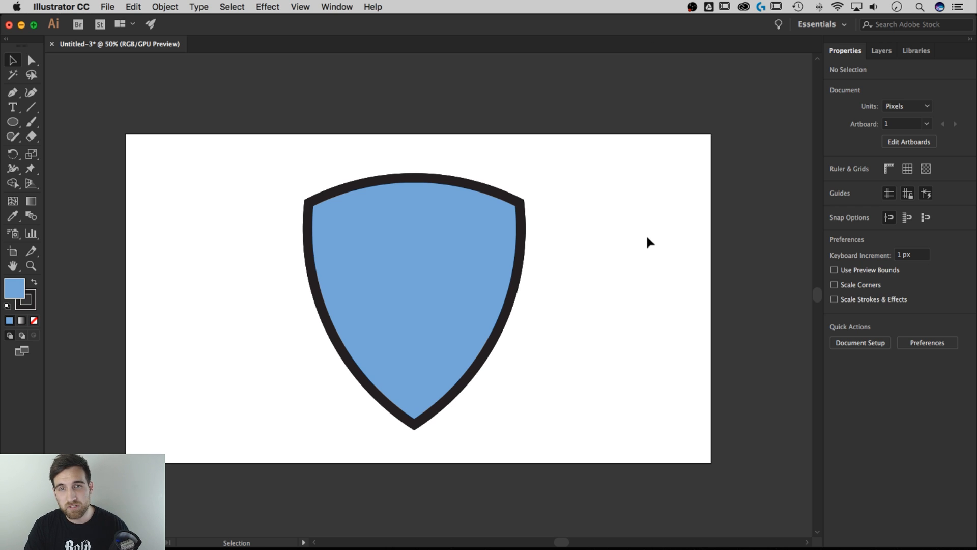
pyautogui.moveTo(644, 242)
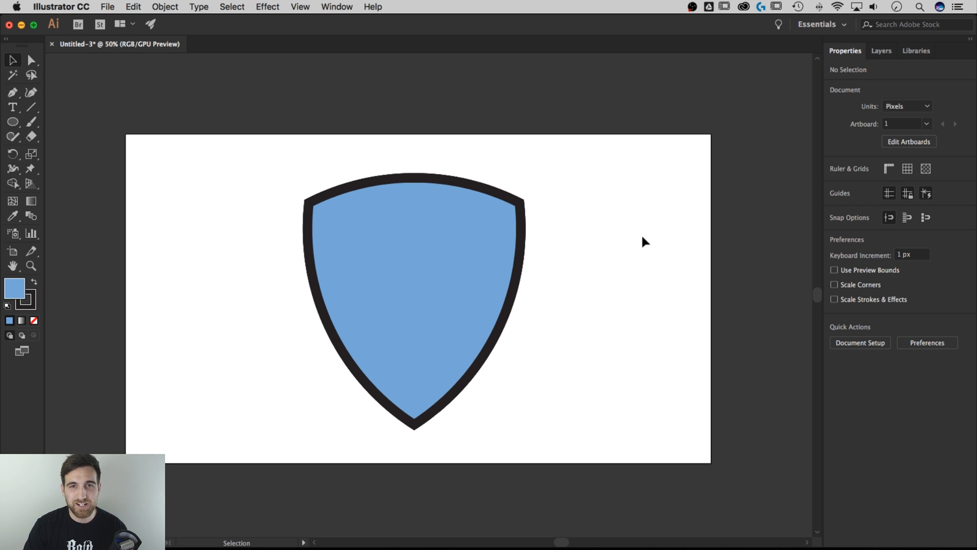